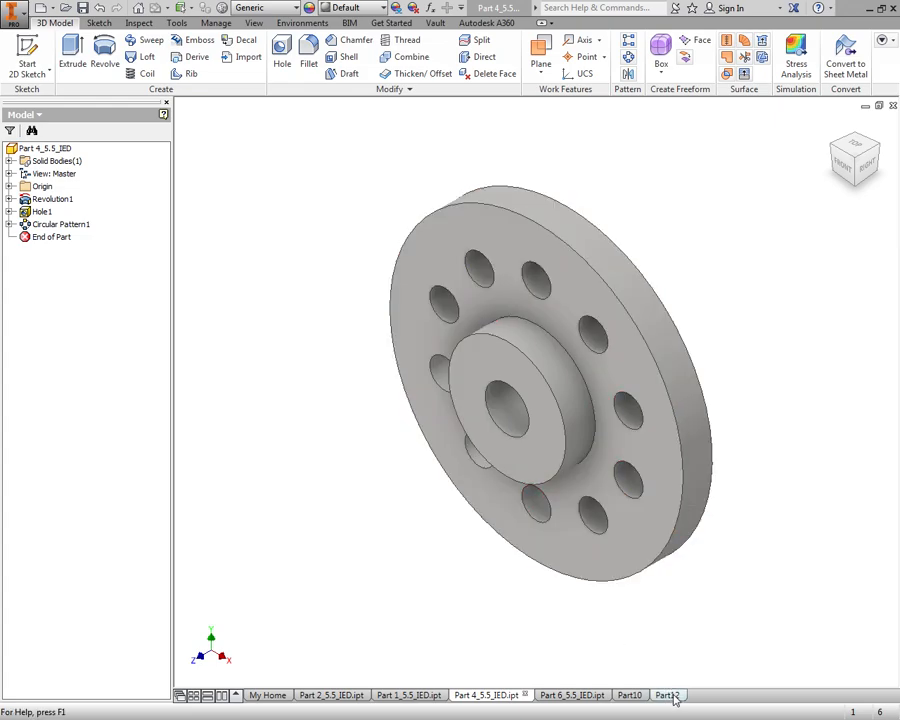
Switch to the empty Part12 and start Sketch1 on its YZ plane.
{"action": "left_click", "coordinate": [662, 695]}
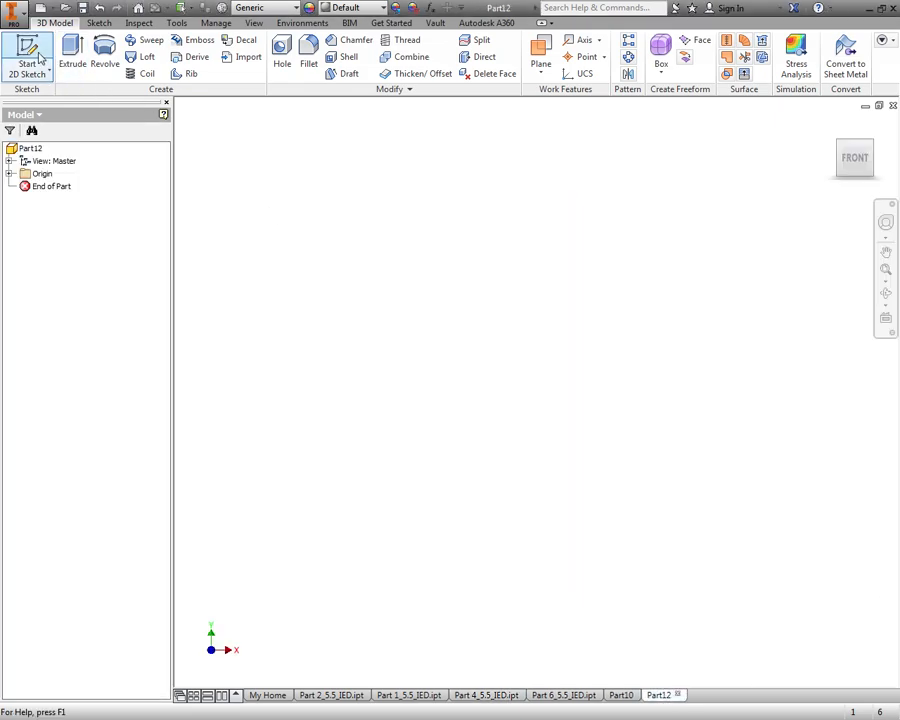
{"action": "left_click", "coordinate": [27, 62]}
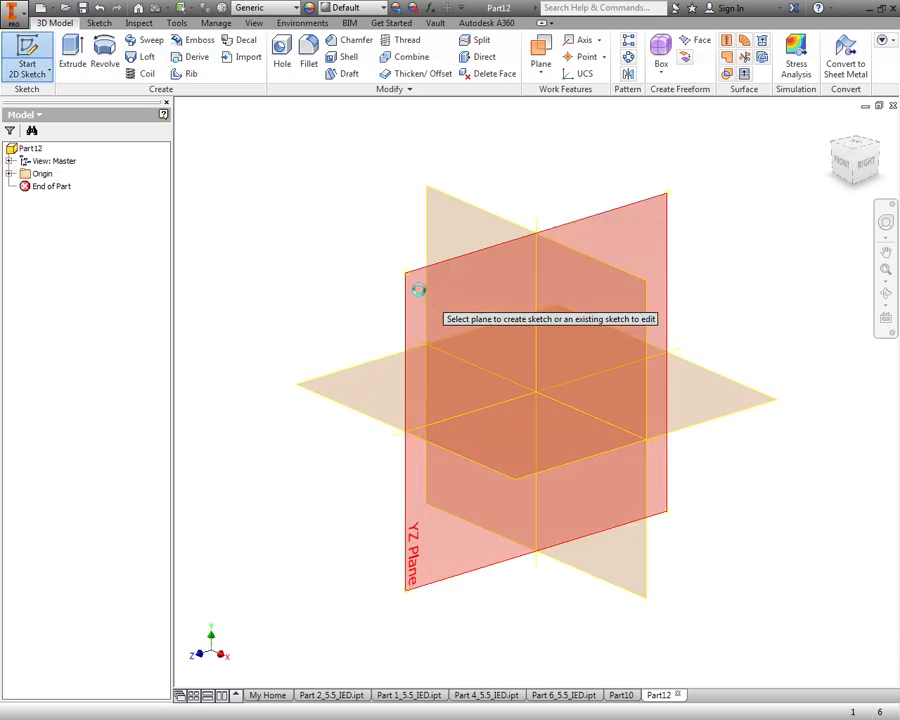
{"action": "left_click", "coordinate": [540, 390]}
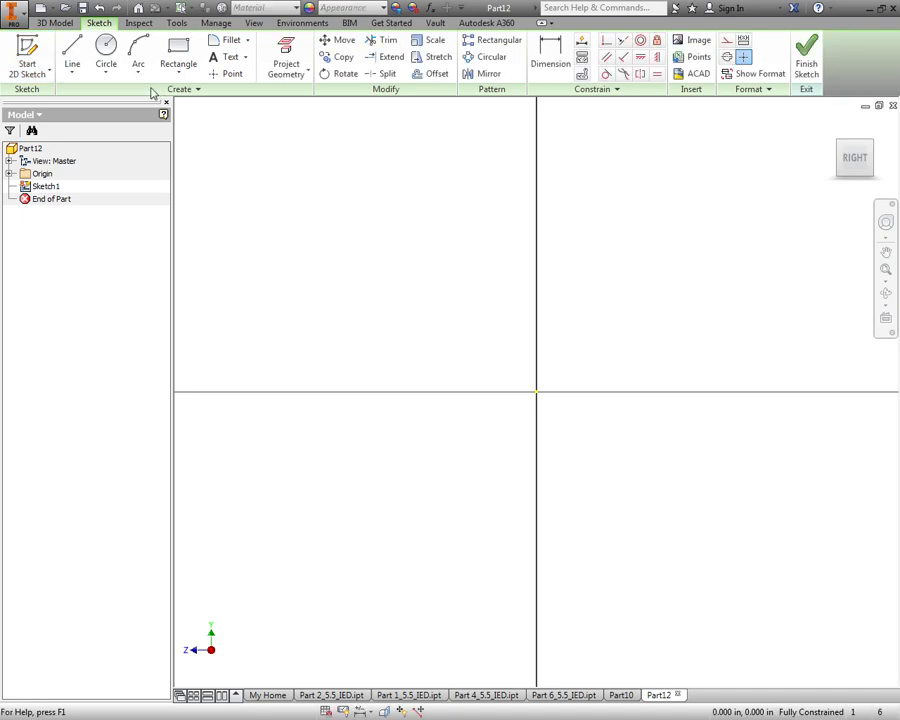
Draw a closed stepped L-shaped line profile starting on the vertical axis.
{"action": "left_click", "coordinate": [71, 50]}
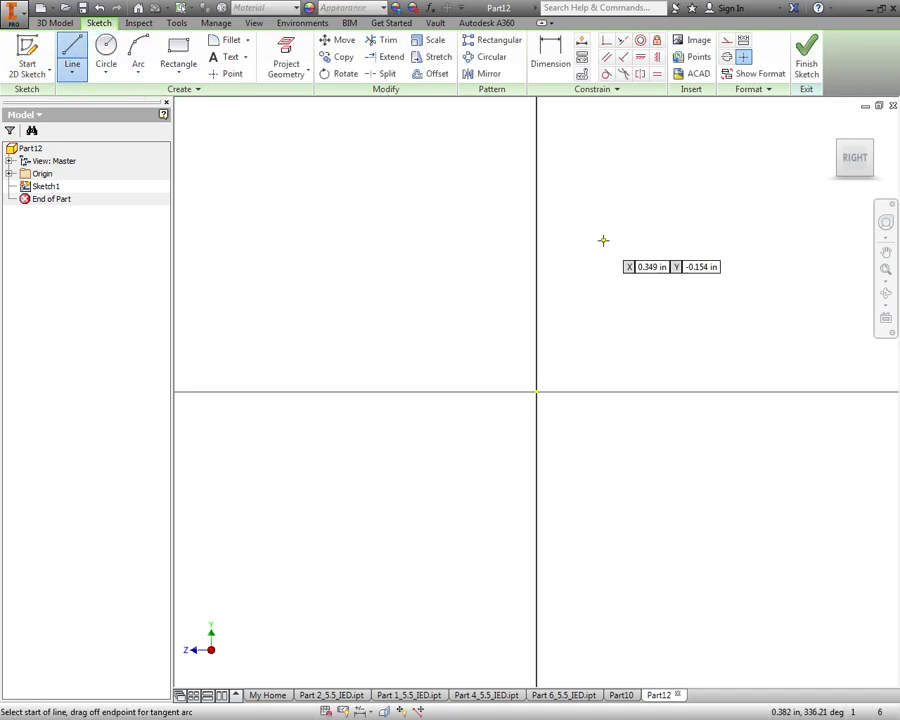
{"action": "mouse_move", "coordinate": [540, 367]}
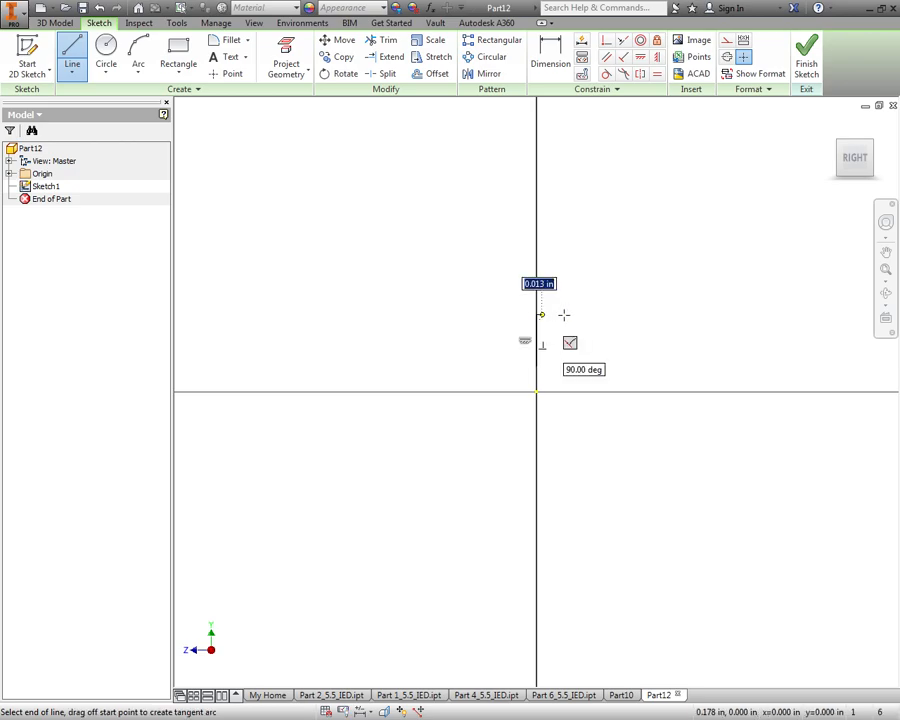
{"action": "left_click_drag", "start_coordinate": [537, 315], "coordinate": [615, 210]}
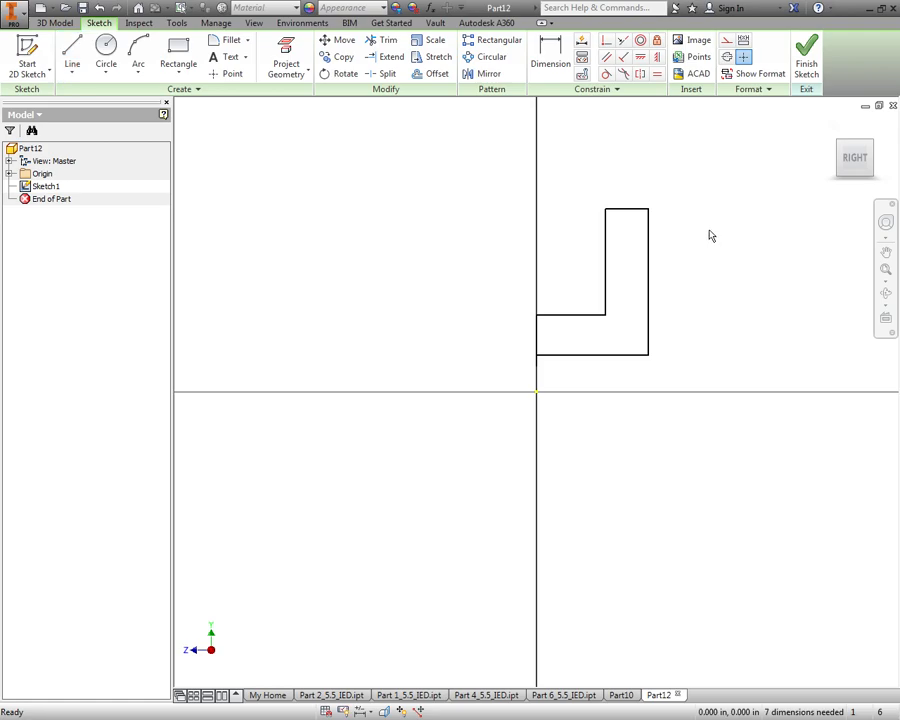
Dimension the profile: 0.5 top width, 2.5 height from the axis, and the lower step height.
{"action": "left_click", "coordinate": [550, 57]}
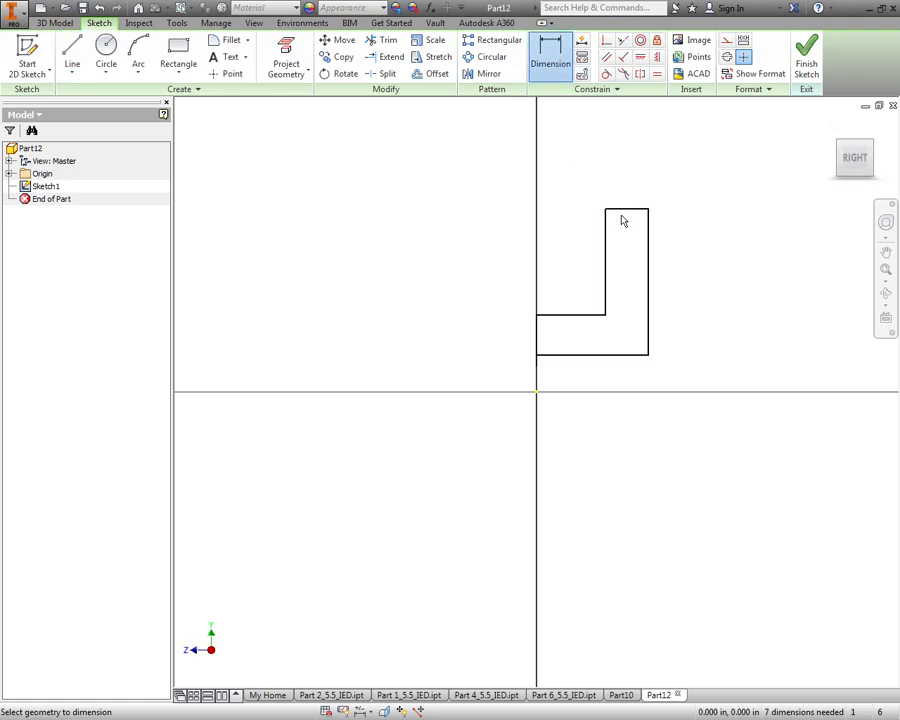
{"action": "left_click", "coordinate": [625, 215]}
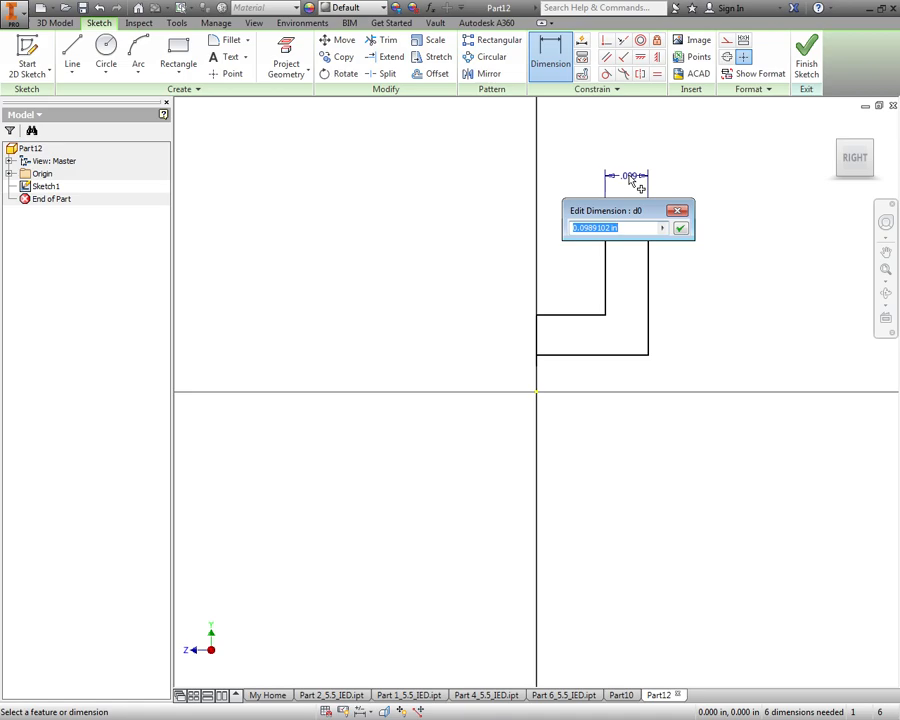
{"action": "type", "text": "0.5"}
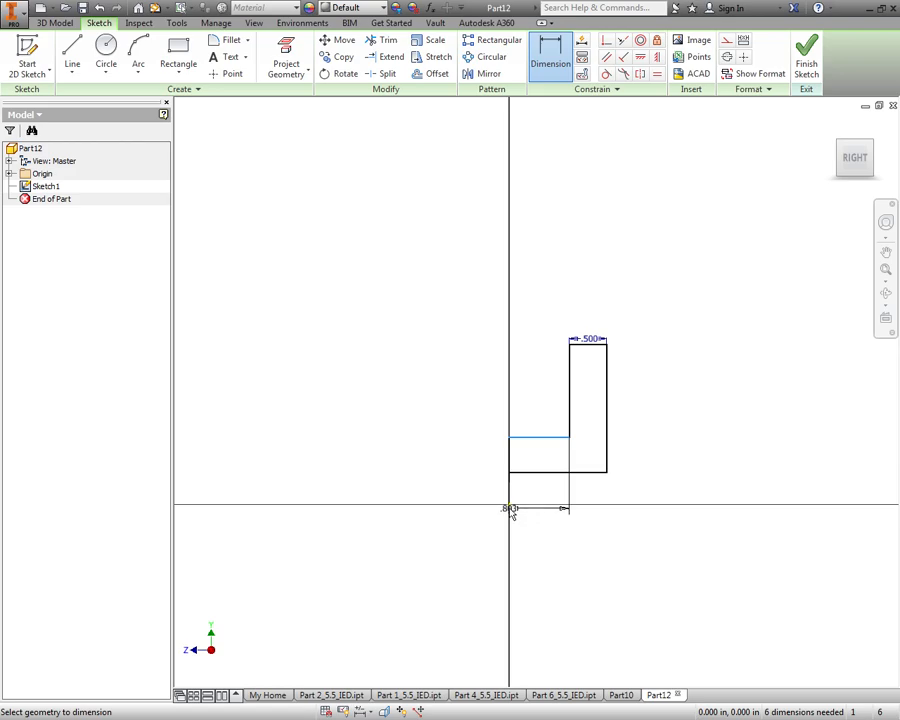
{"action": "left_click", "coordinate": [510, 508]}
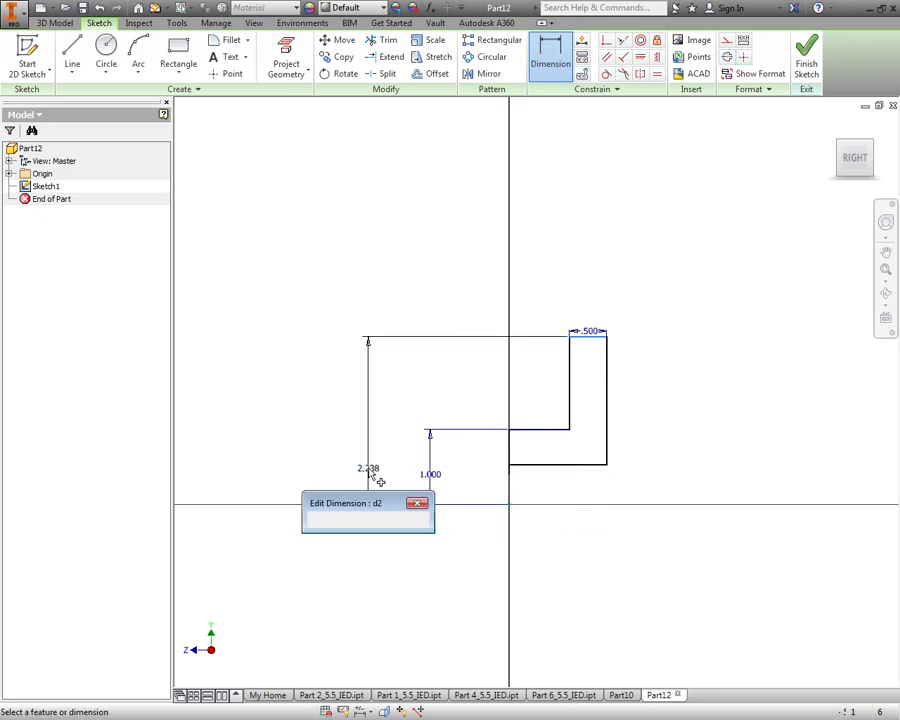
{"action": "type", "text": "2.5"}
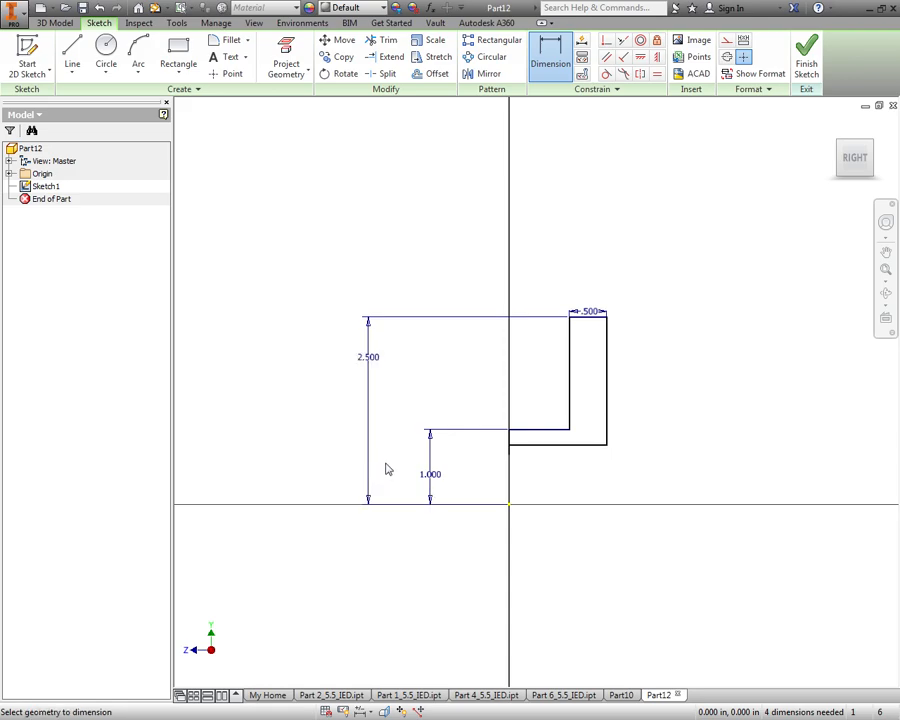
{"action": "mouse_move", "coordinate": [590, 446]}
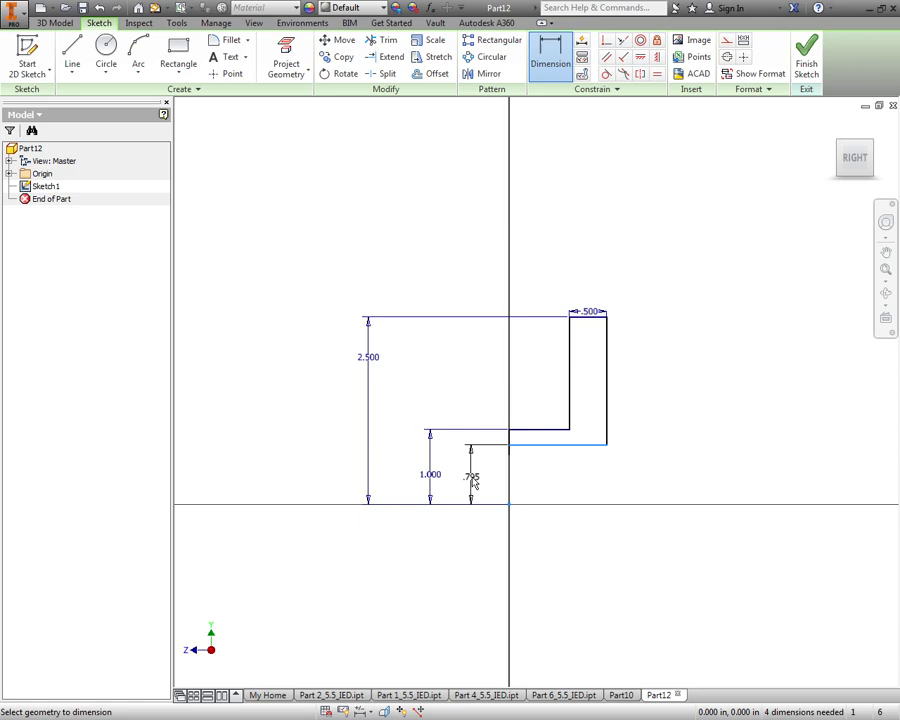
{"action": "double_click", "coordinate": [471, 476]}
{"action": "type", "text": ".375"}
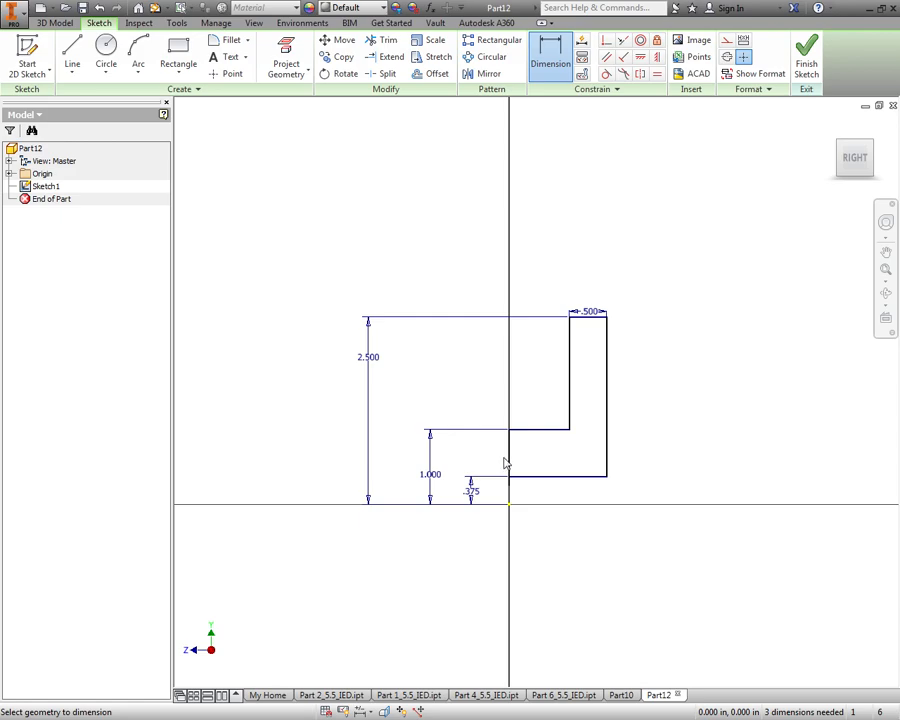
{"action": "mouse_move", "coordinate": [562, 458]}
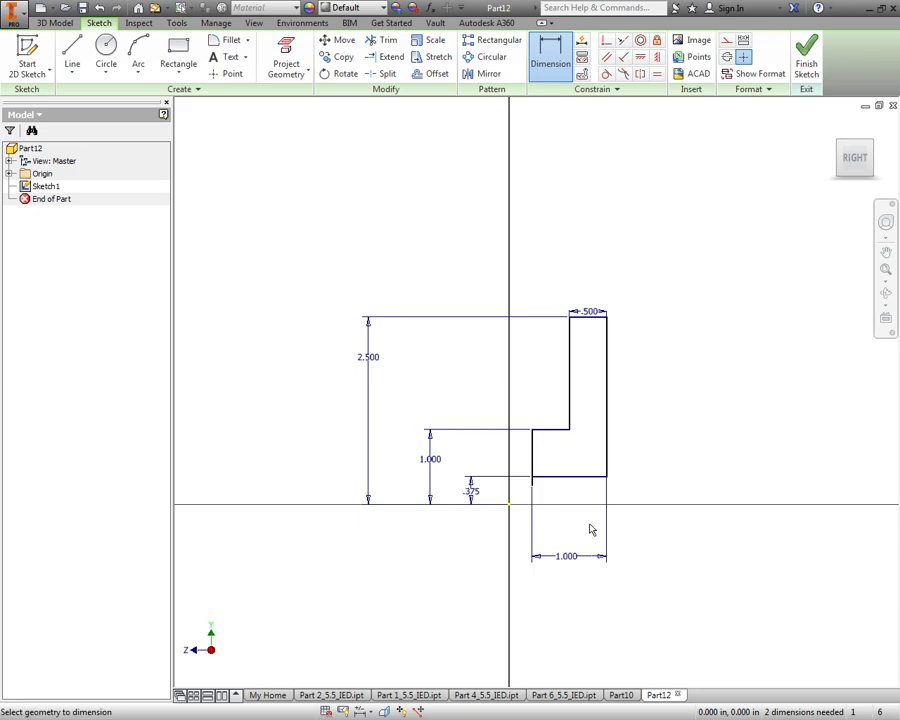
{"action": "mouse_move", "coordinate": [715, 544]}
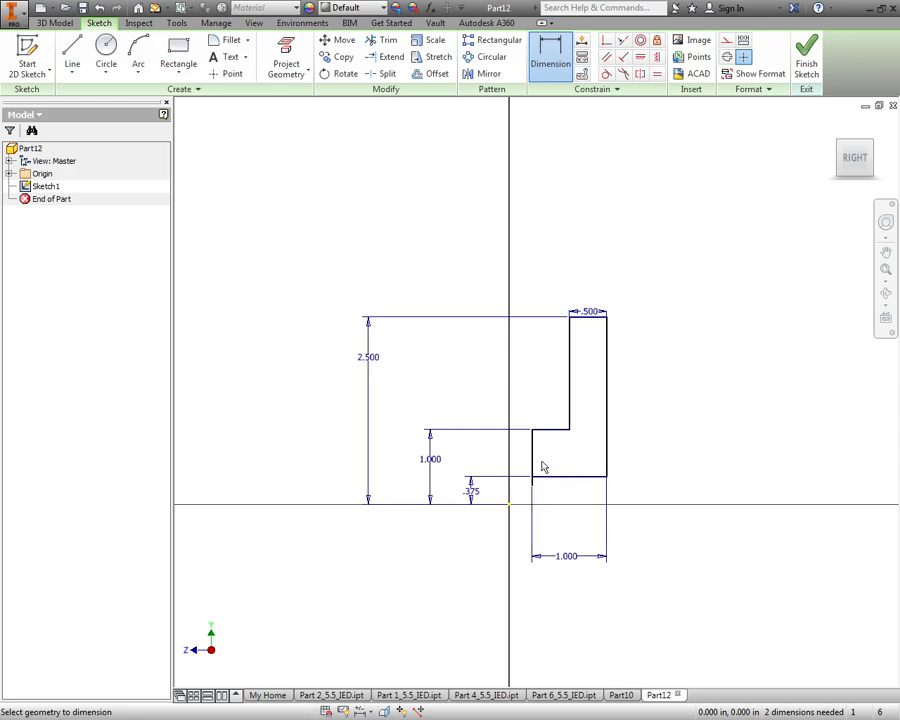
View the dimensioned profile sketch from an angled isometric view.
{"action": "left_click", "coordinate": [71, 50]}
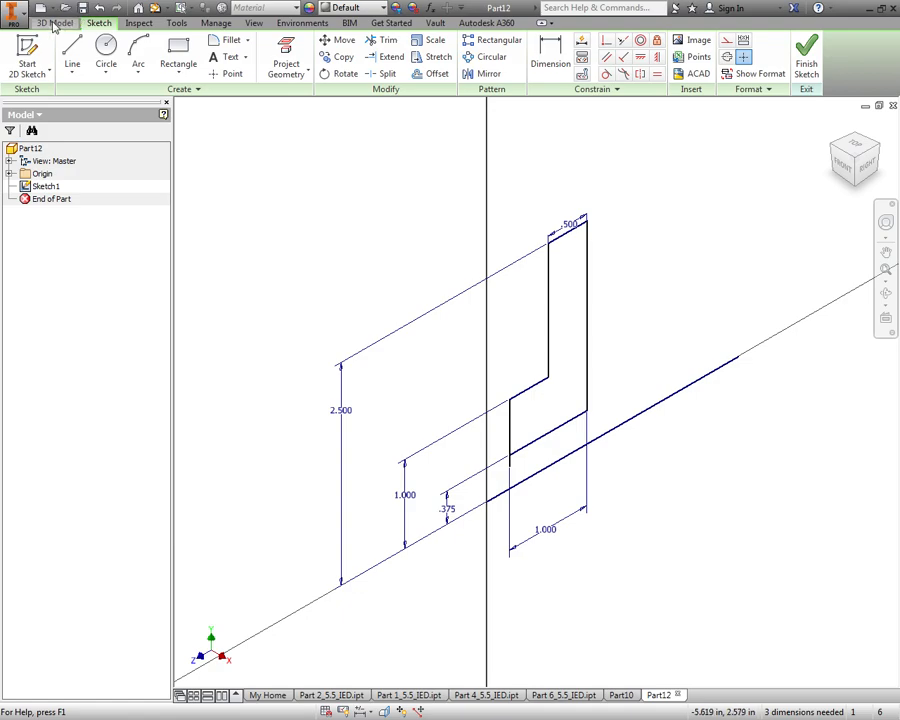
Revolve the L-shaped profile a full 360° about the centre line into Revolution1.
{"action": "left_click", "coordinate": [105, 50]}
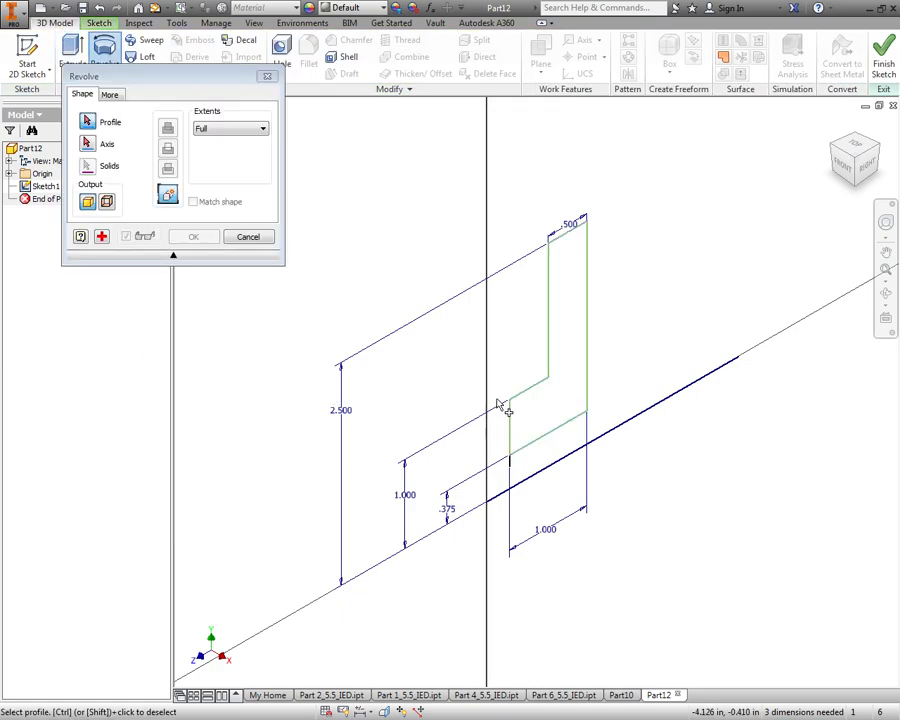
{"action": "left_click", "coordinate": [500, 405]}
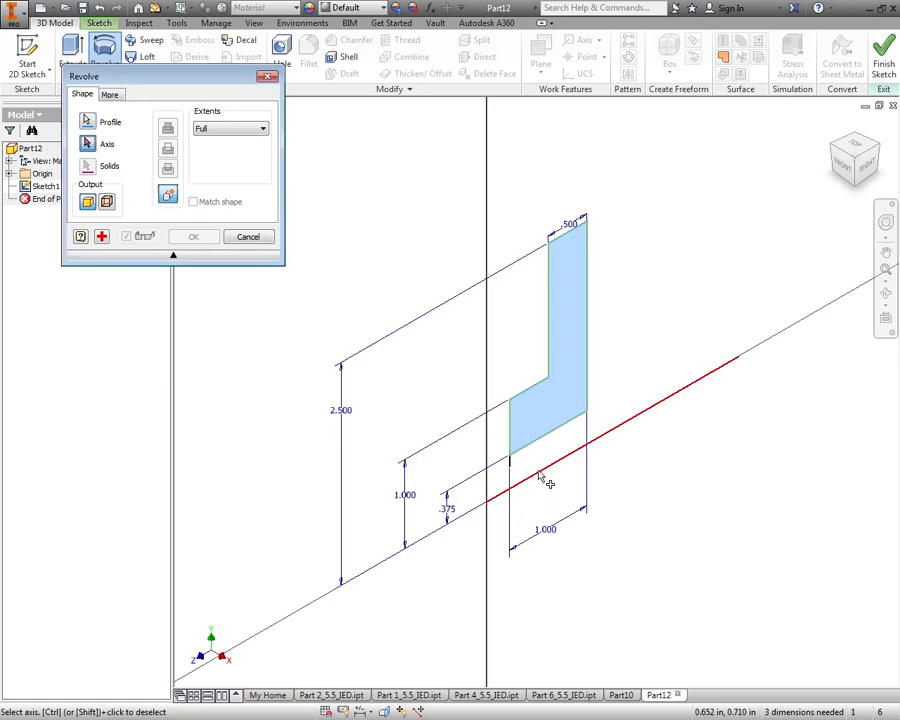
{"action": "left_click", "coordinate": [194, 237]}
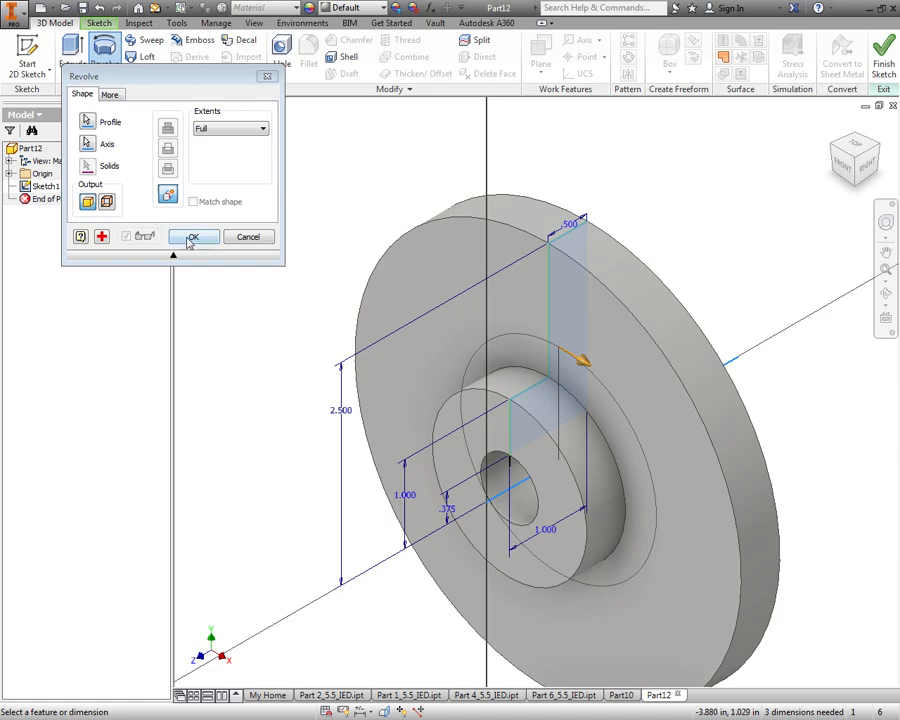
{"action": "left_click", "coordinate": [193, 237]}
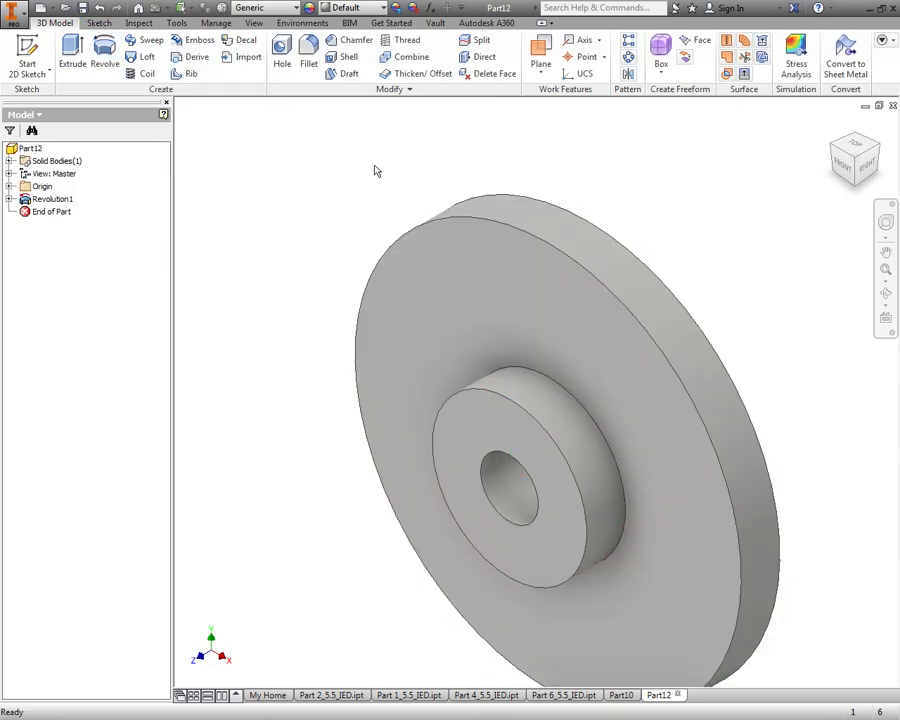
{"action": "mouse_move", "coordinate": [474, 150]}
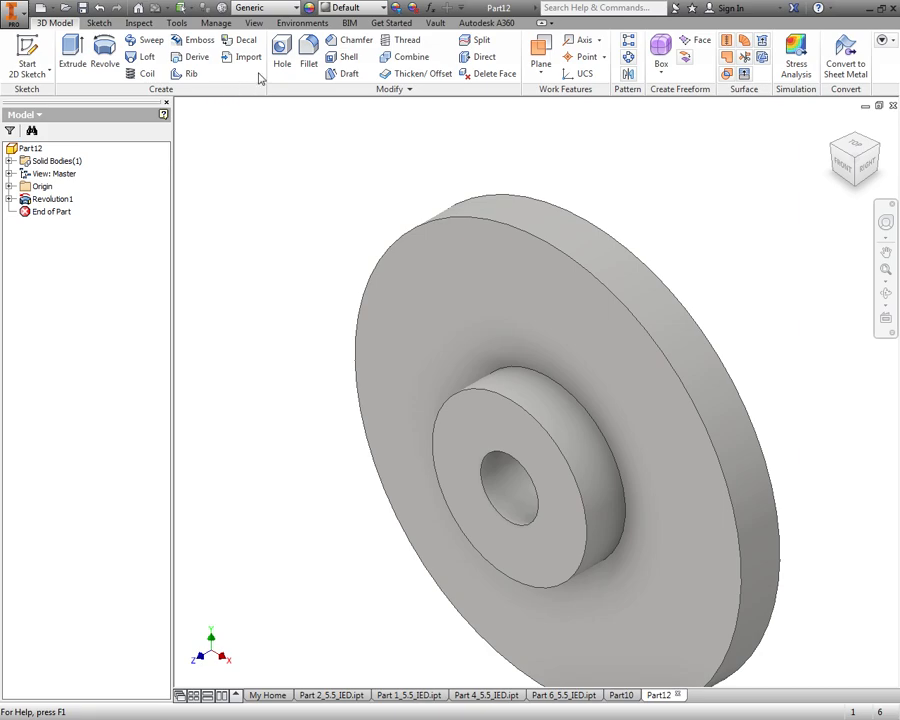
Sketch a point on the flange face dimensioned 1.650 above the centre.
{"action": "left_click", "coordinate": [27, 52]}
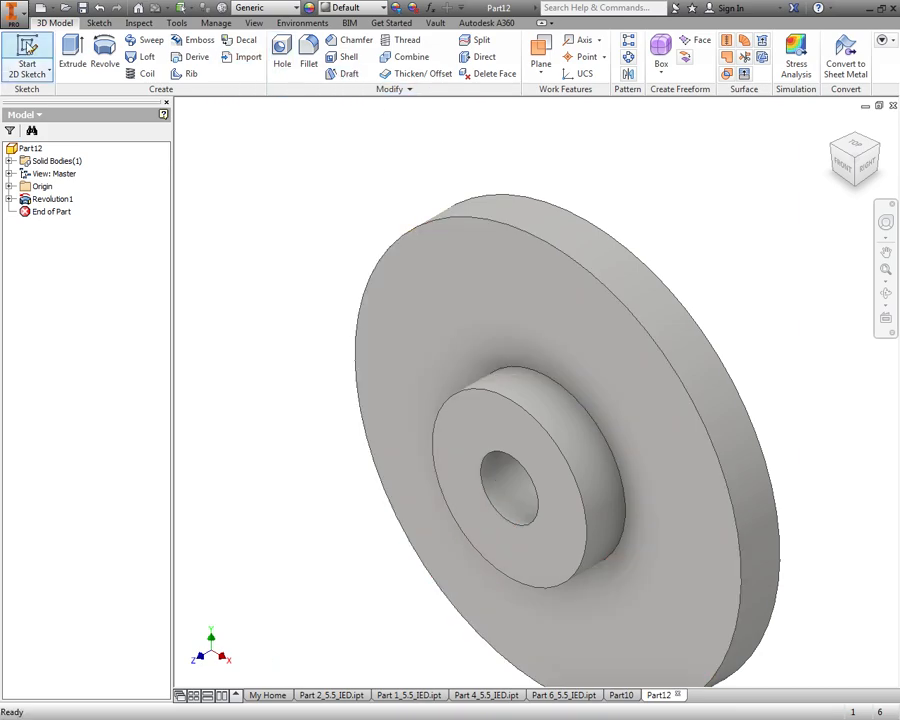
{"action": "left_click", "coordinate": [27, 57]}
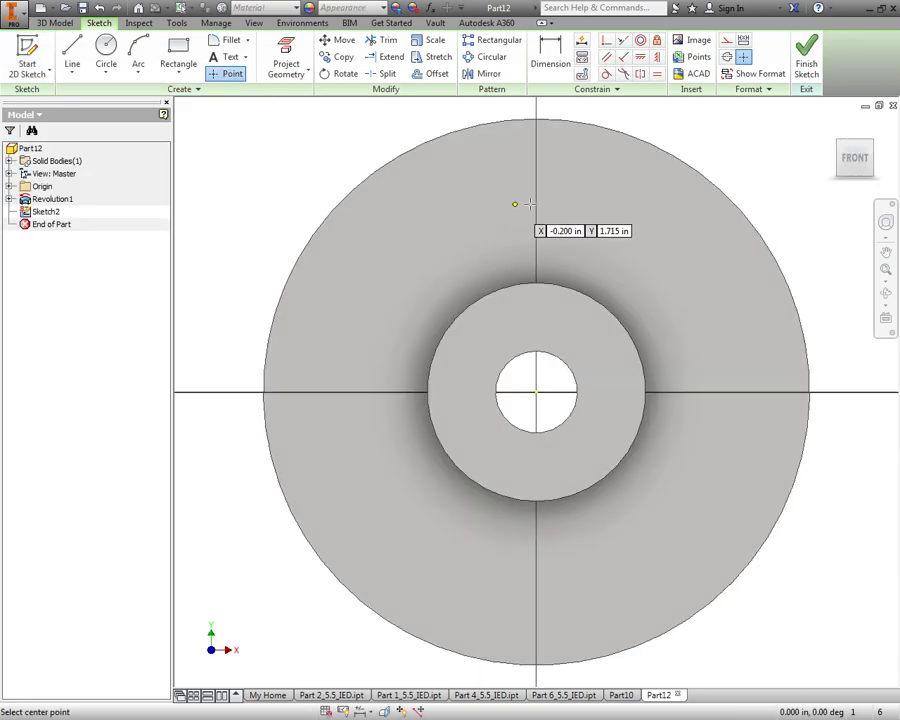
{"action": "mouse_move", "coordinate": [537, 188]}
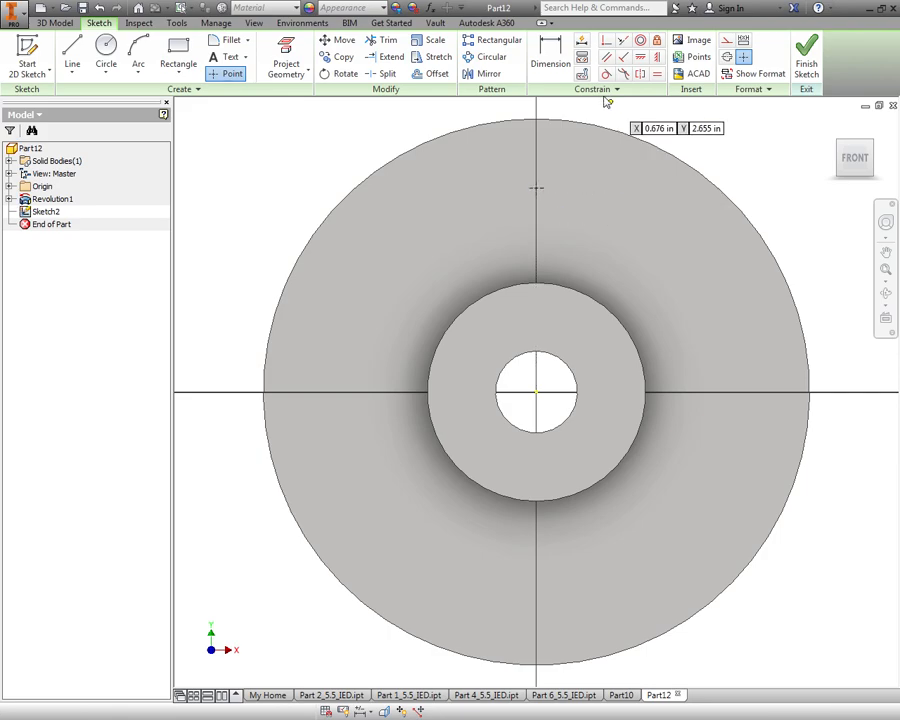
{"action": "left_click", "coordinate": [550, 50]}
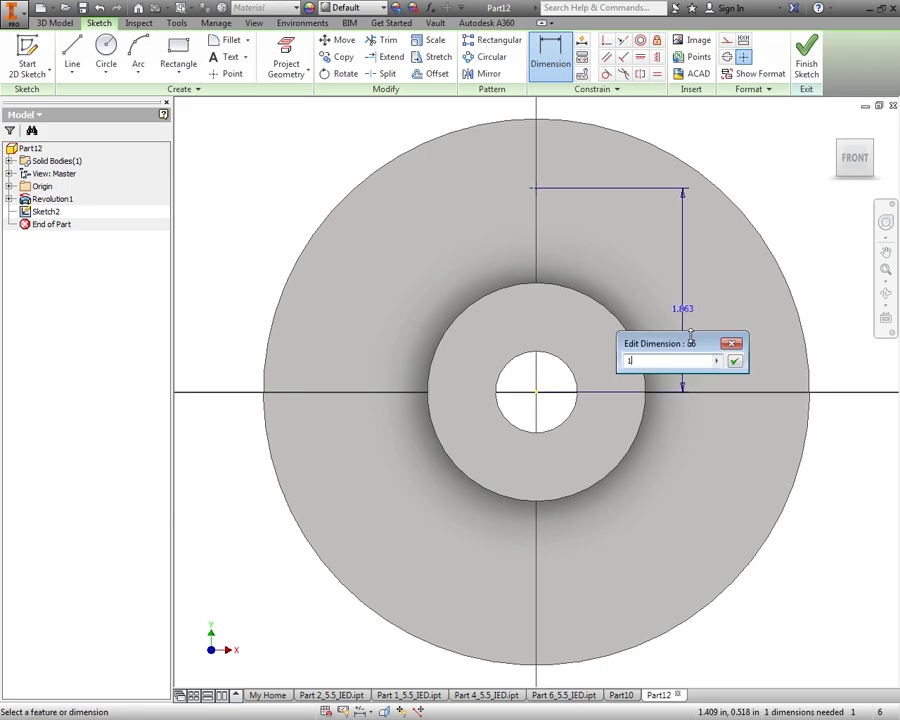
{"action": "type", "text": "1.650"}
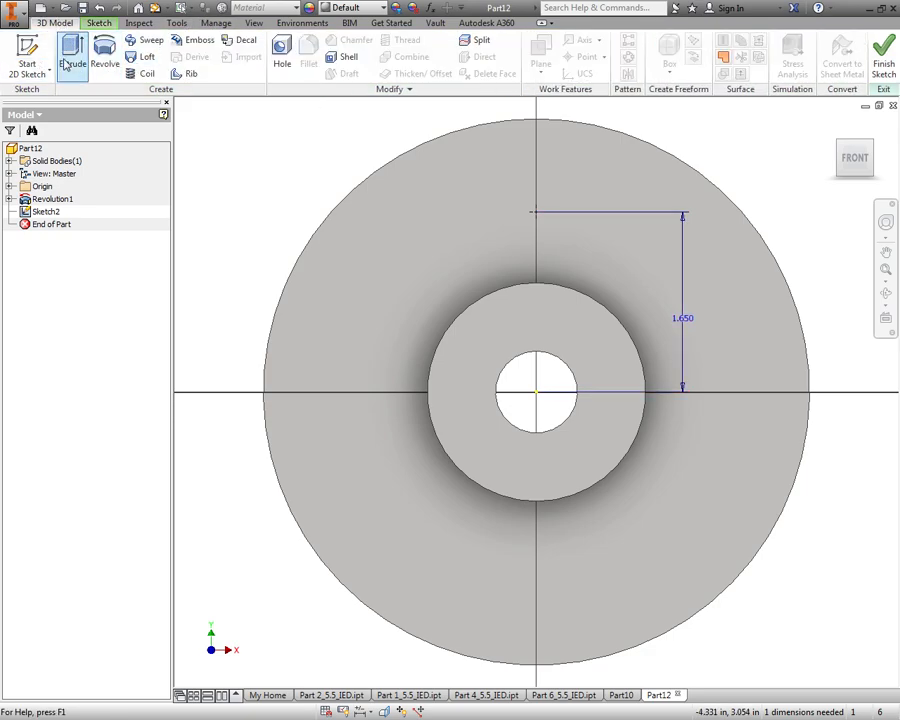
Cut a 0.5 diameter Through All hole at the sketched point.
{"action": "left_click", "coordinate": [281, 50]}
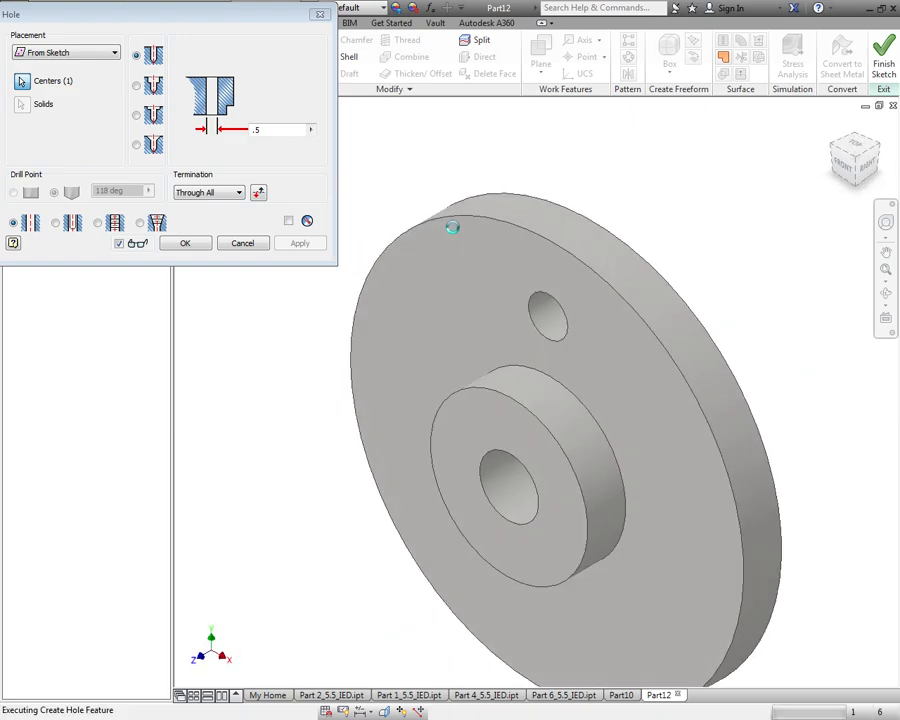
{"action": "left_click", "coordinate": [185, 243]}
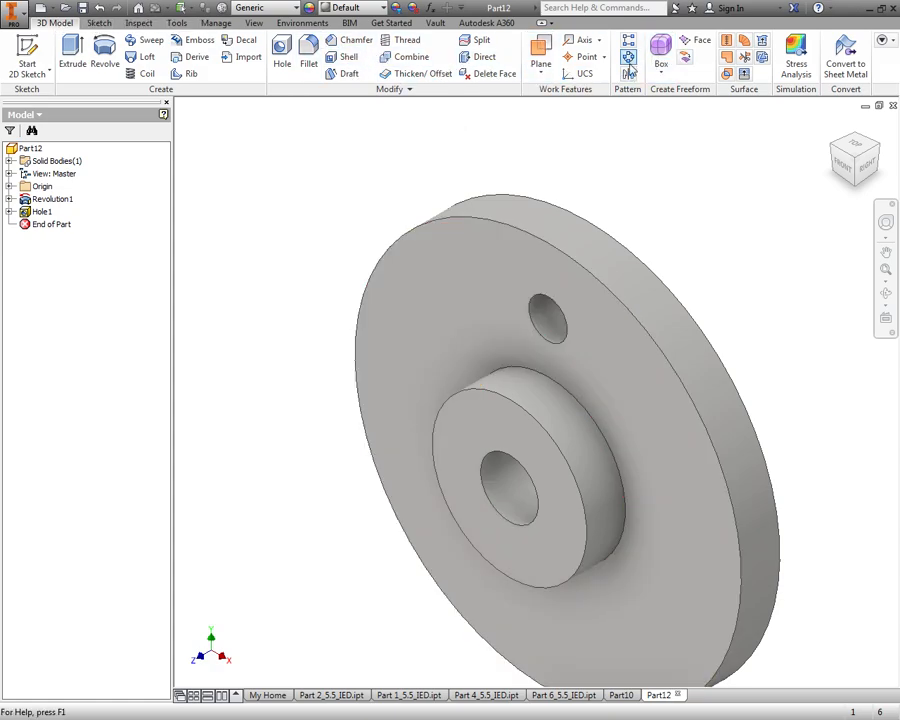
Pattern Hole1 ten times over 360° around the bore axis.
{"action": "left_click", "coordinate": [628, 40]}
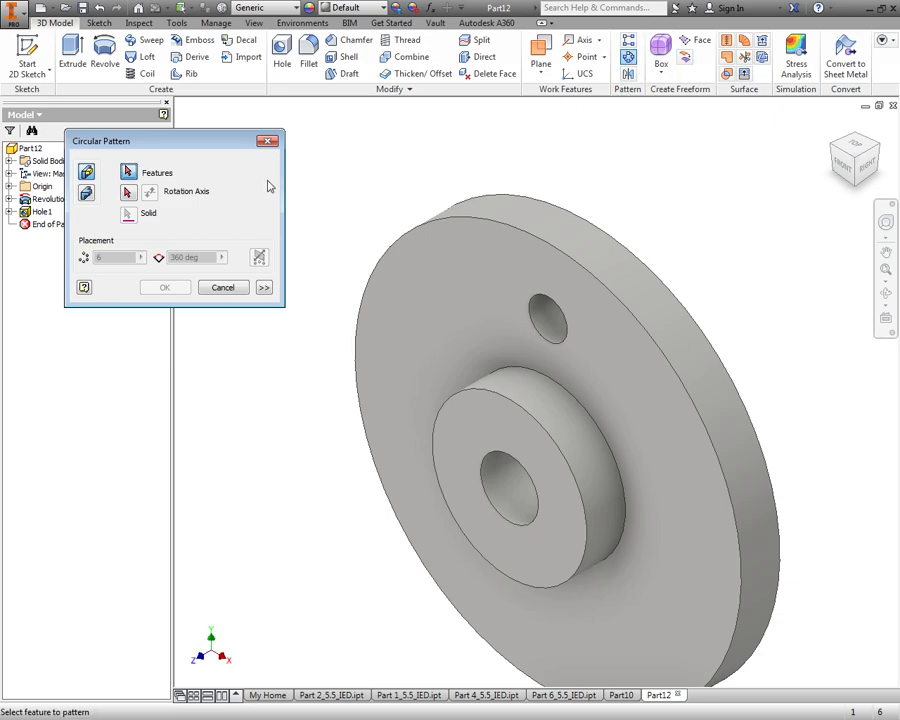
{"action": "left_click", "coordinate": [545, 310]}
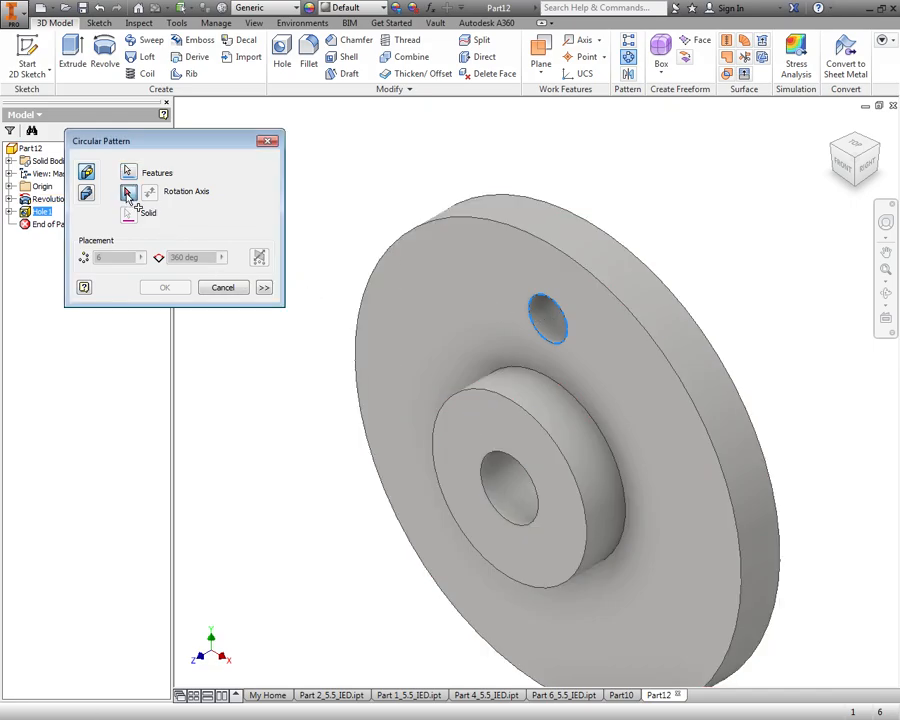
{"action": "left_click", "coordinate": [128, 191]}
{"action": "type", "text": "10"}
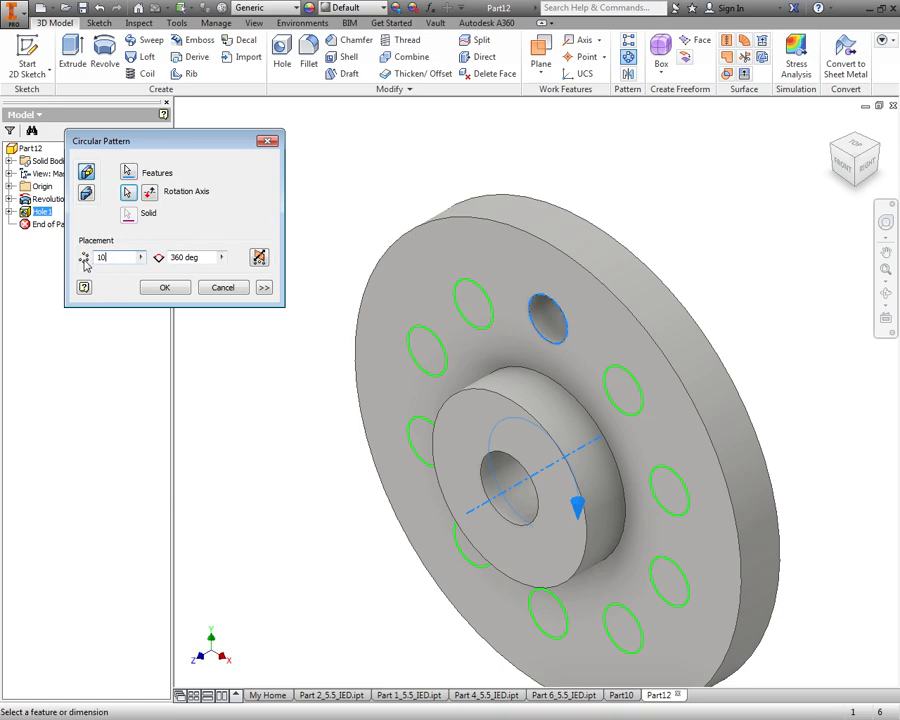
{"action": "left_click", "coordinate": [164, 287]}
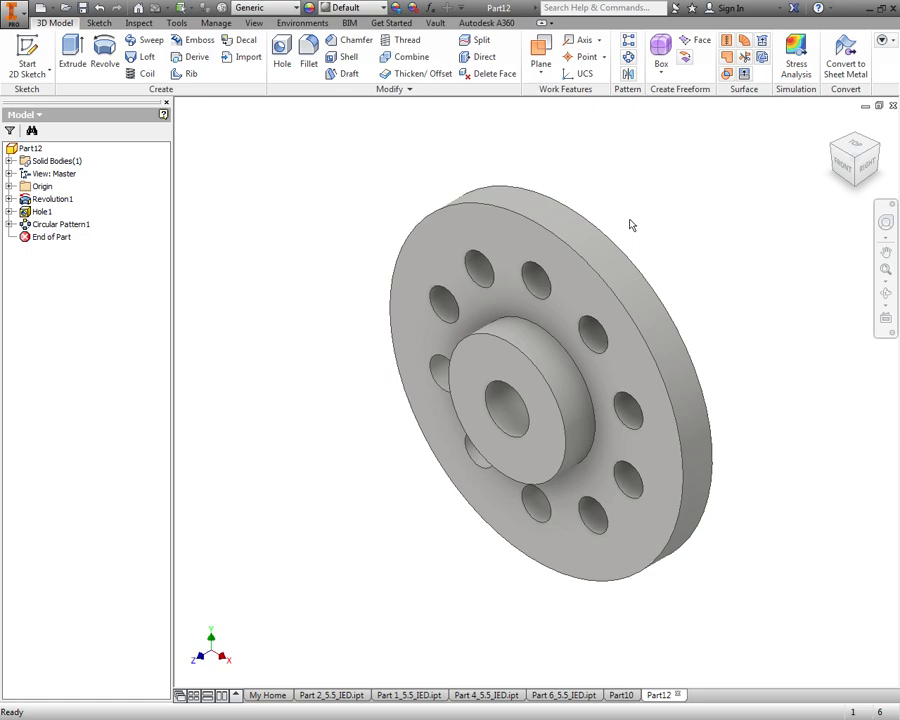
{"action": "mouse_move", "coordinate": [629, 226]}
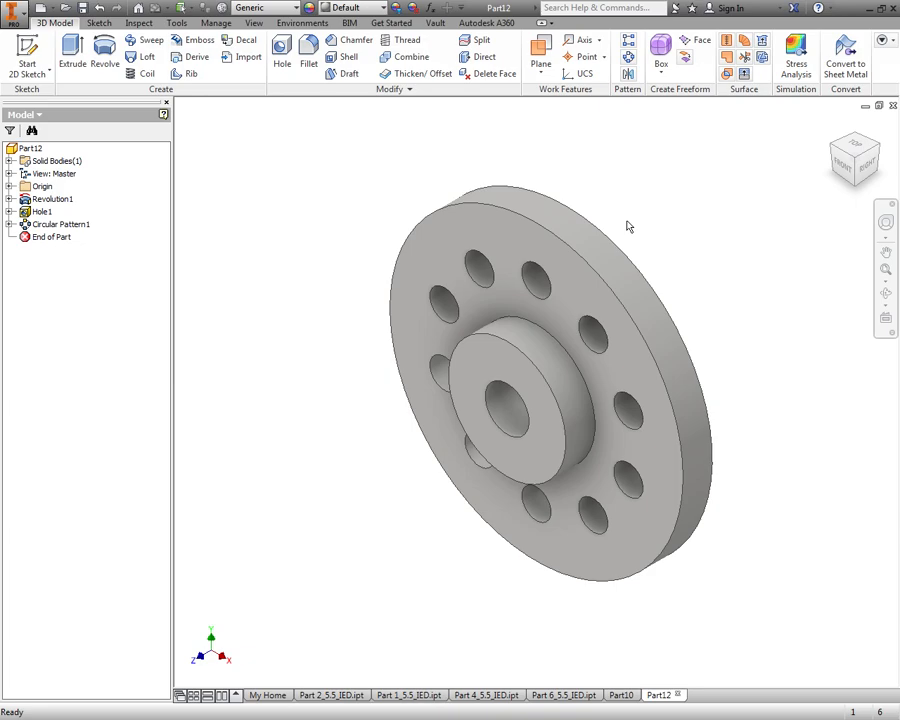
{"action": "mouse_move", "coordinate": [628, 226]}
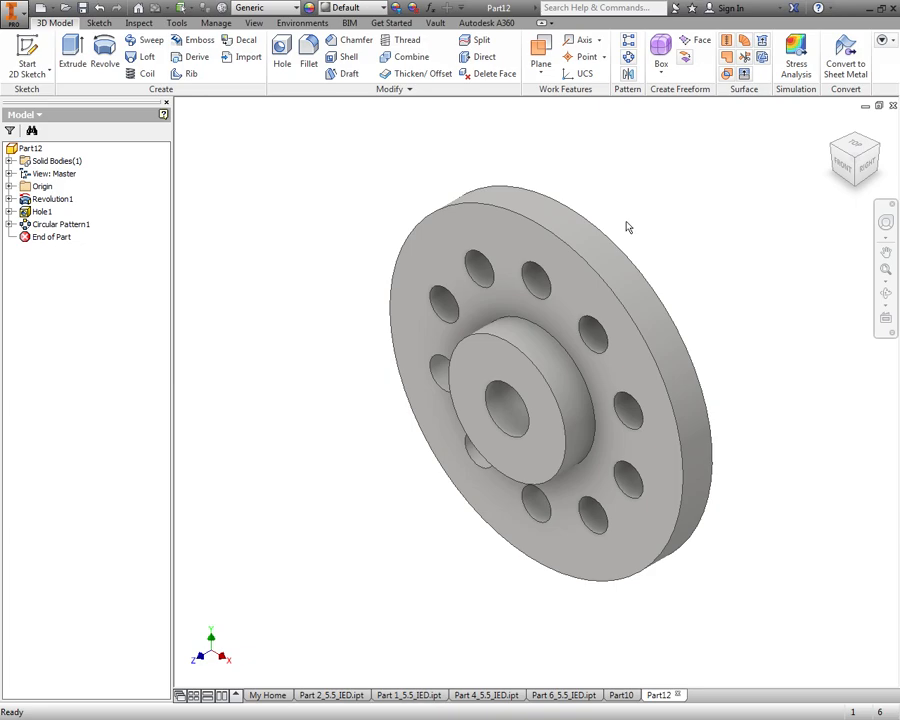